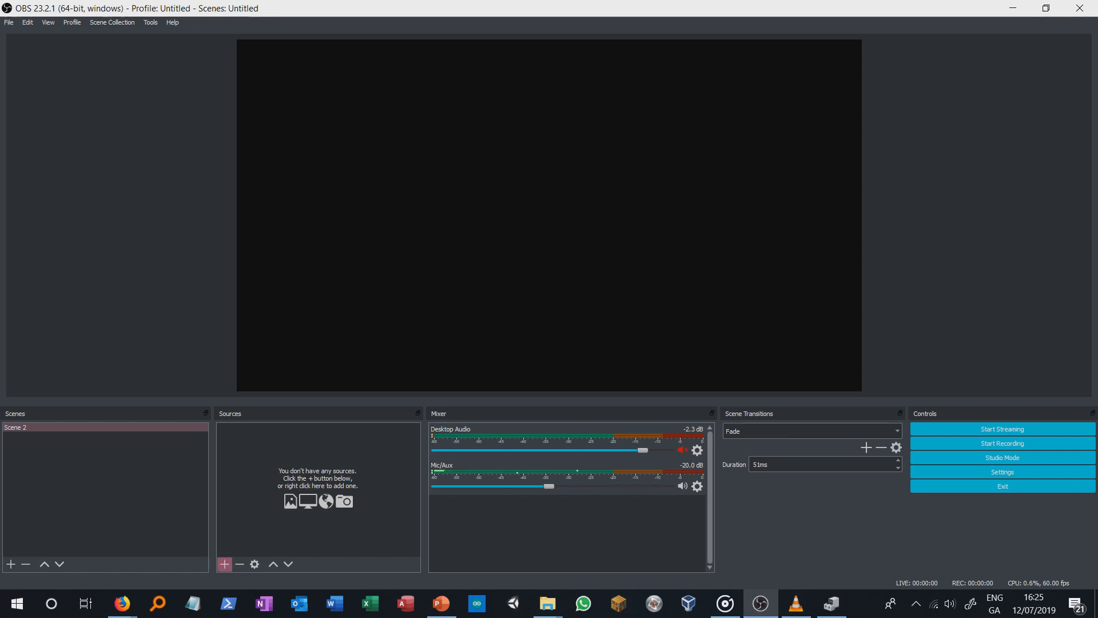
mouse_move(225, 564)
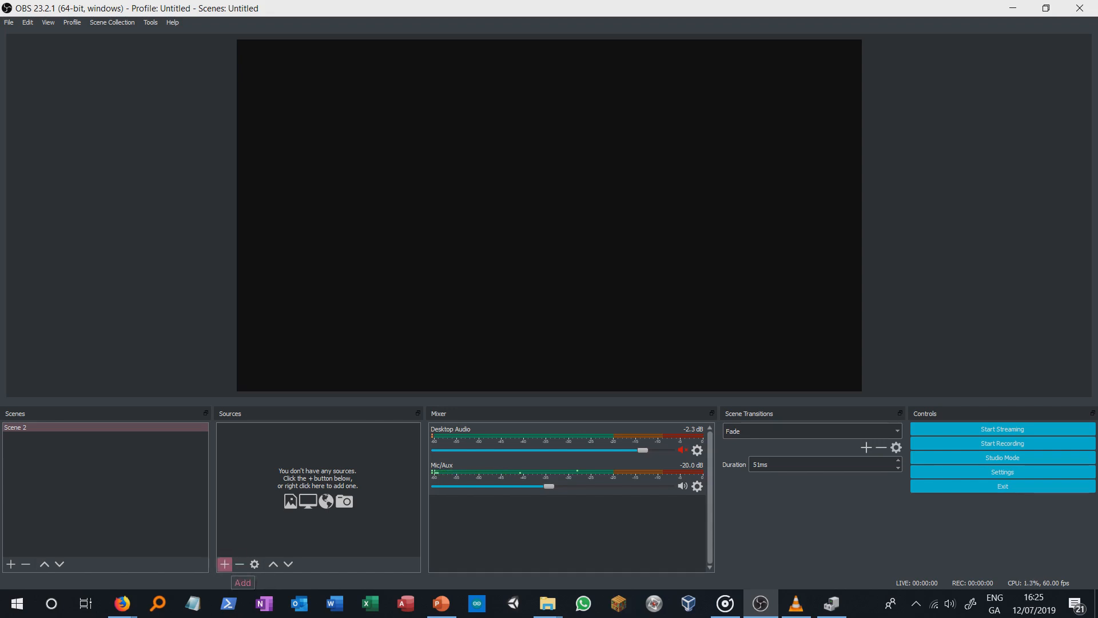
Bring up the PowerPoint slideshow window, then return to OBS Studio
left_click(224, 564)
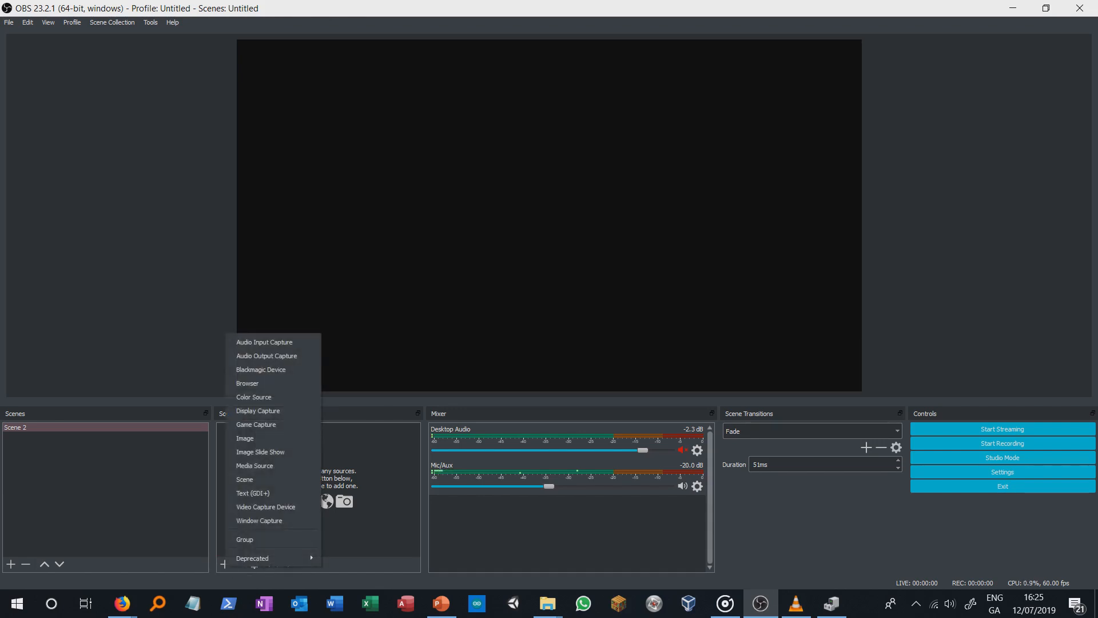
left_click(300, 602)
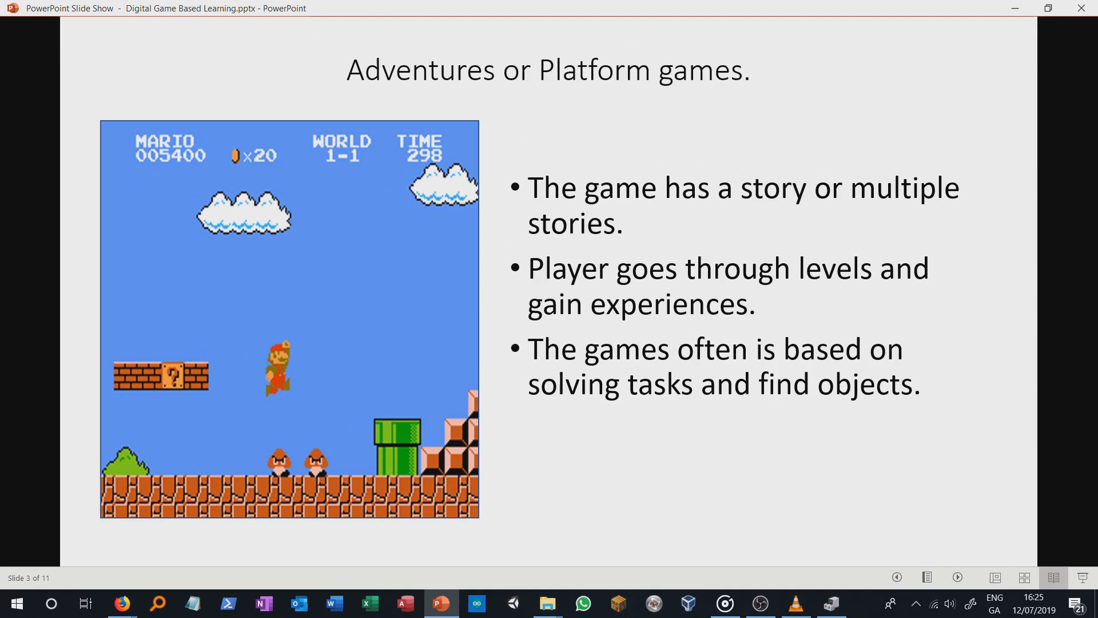
left_click(759, 604)
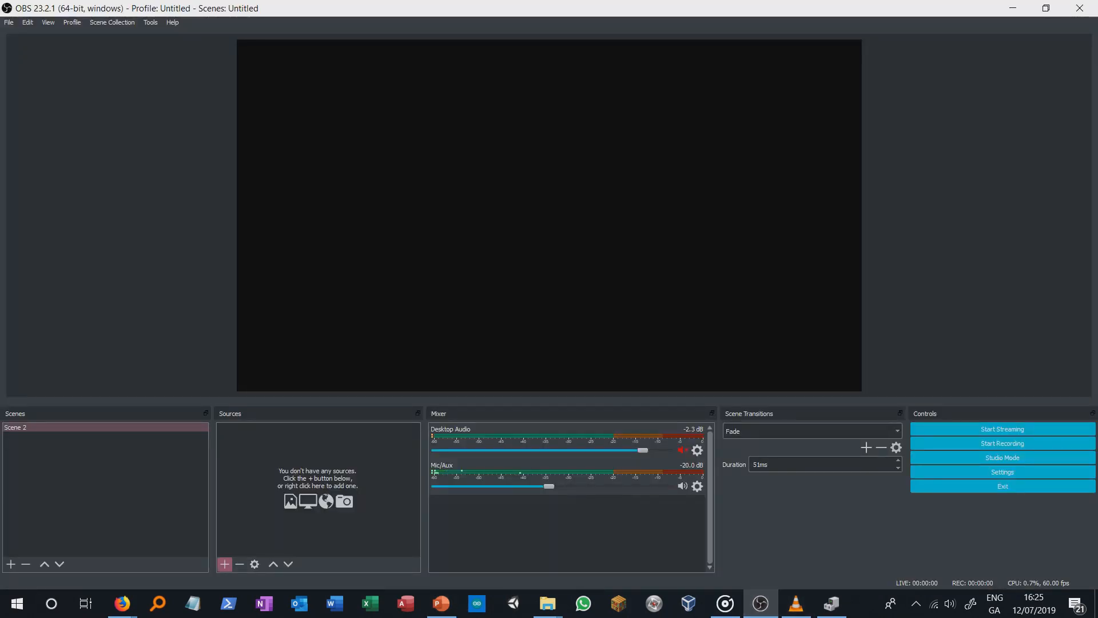
Add a Window Capture source named 'PowerPoint' to Scene 2
left_click(224, 564)
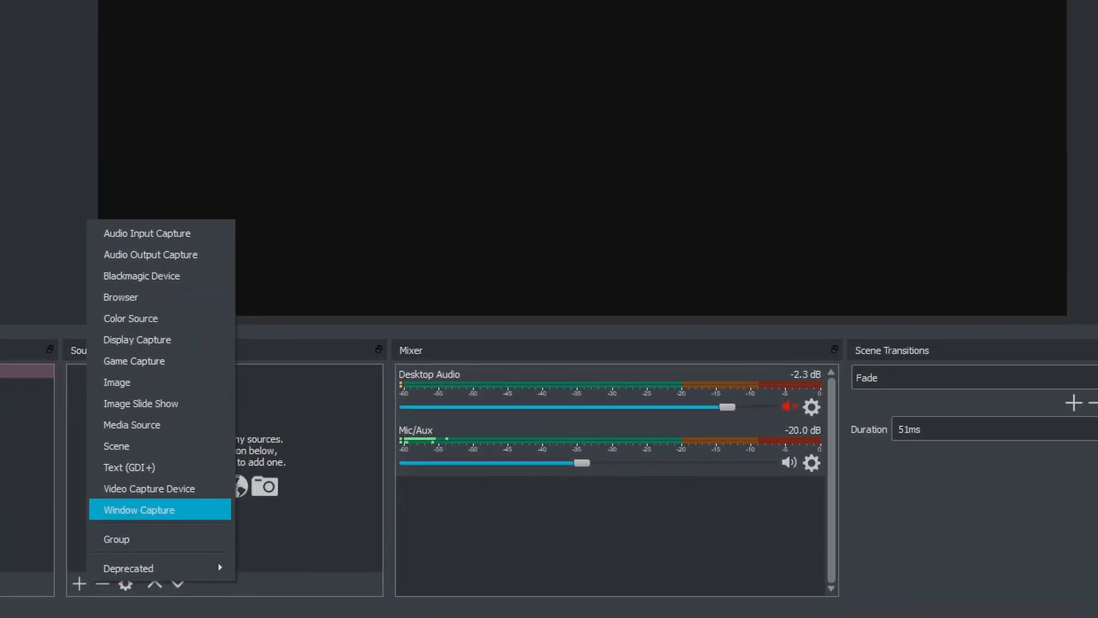
left_click(138, 510)
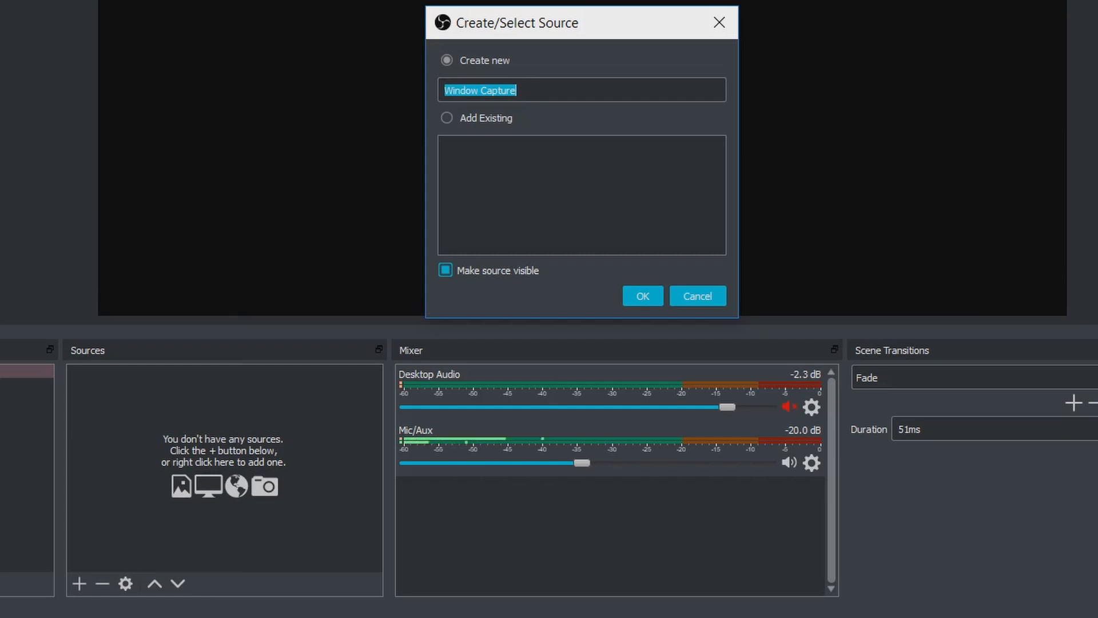
type("PowerPoi")
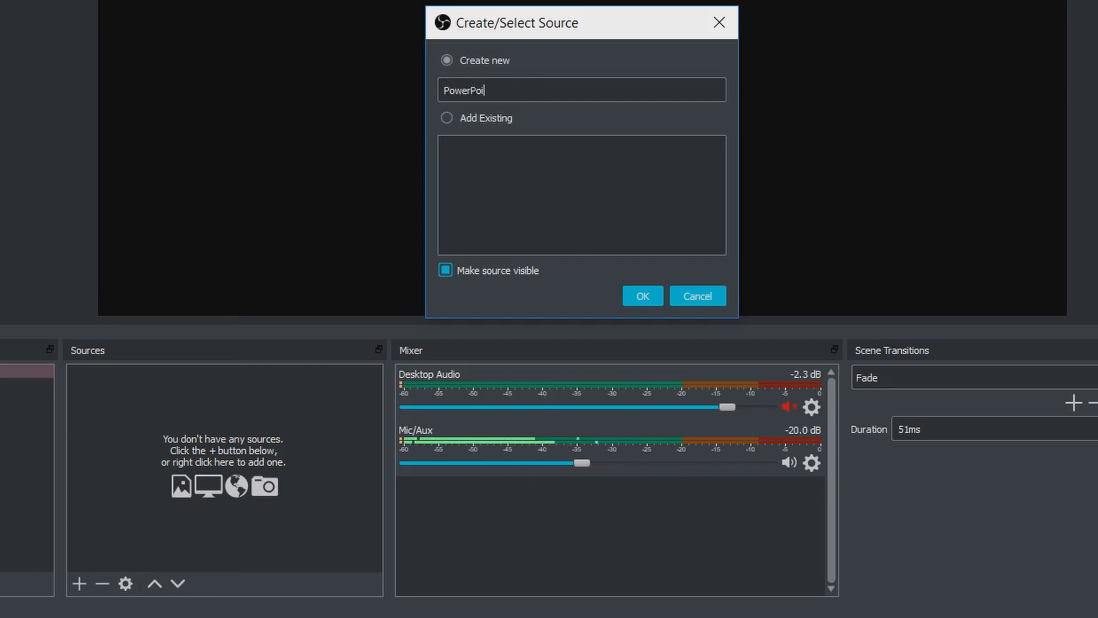
left_click(641, 296)
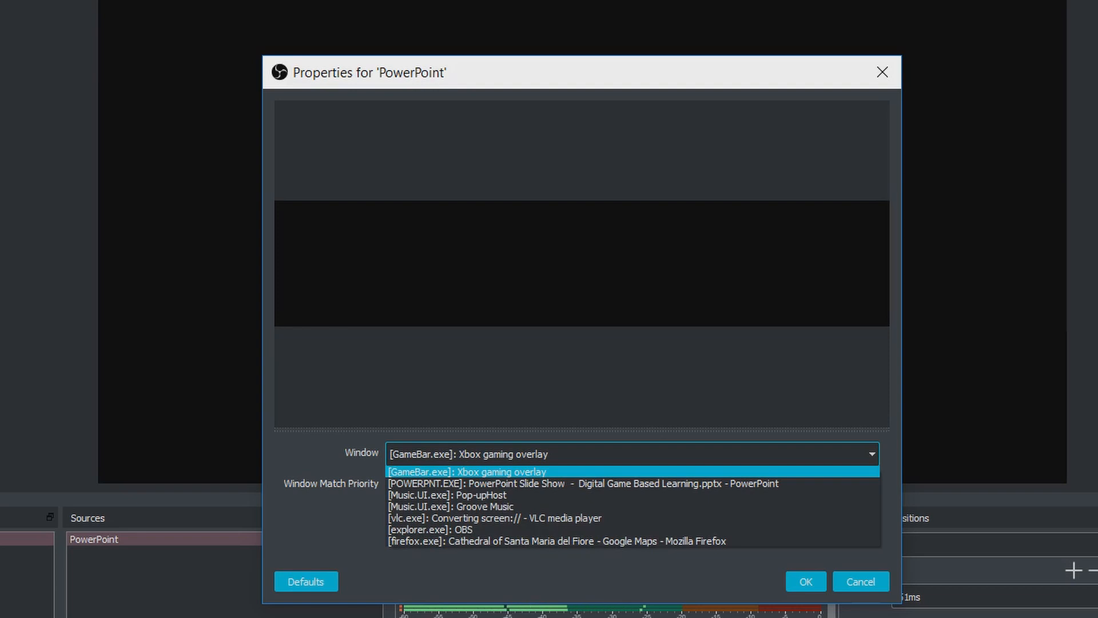
Set the capture window to [POWERPNT.EXE]: PowerPoint Slide Show
left_click(580, 484)
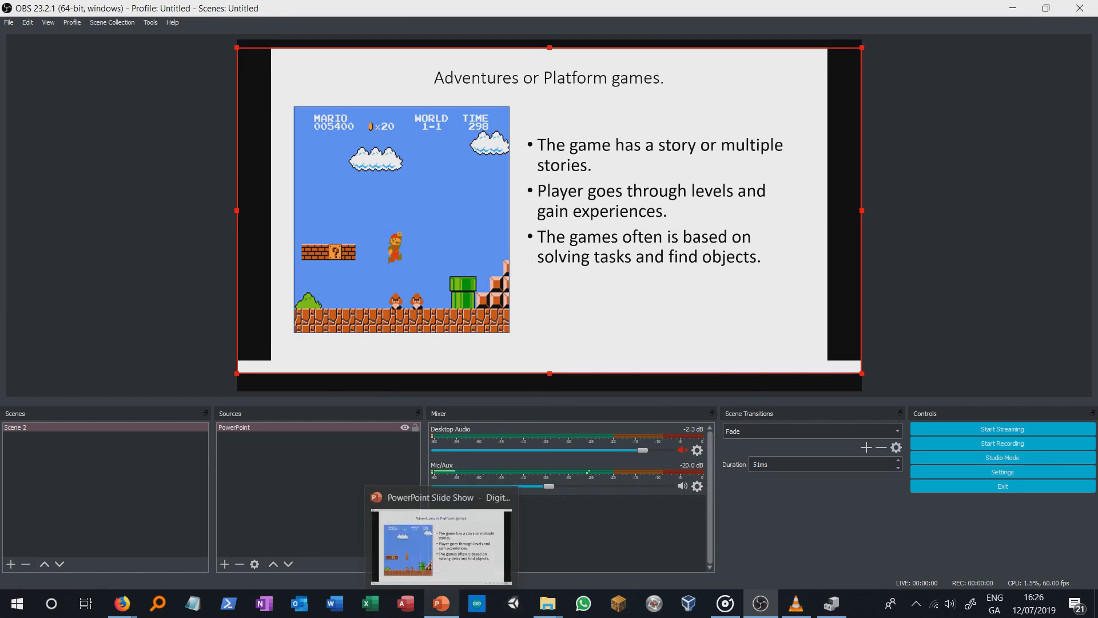
Add a Video Capture Device source showing the webcam above the PowerPoint source
left_click(224, 563)
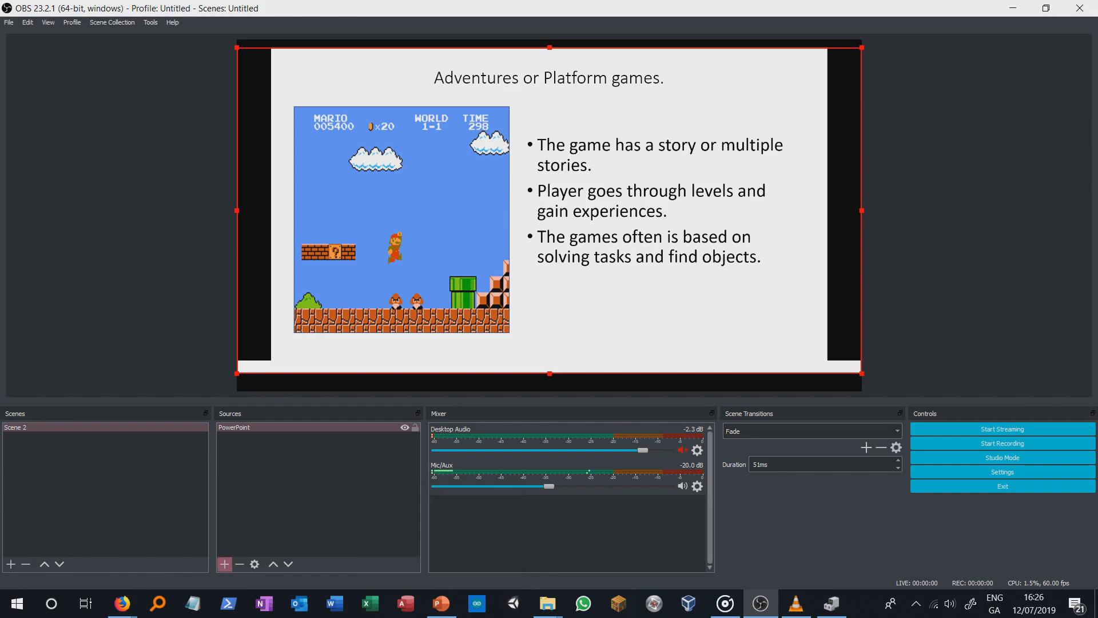
left_click(225, 564)
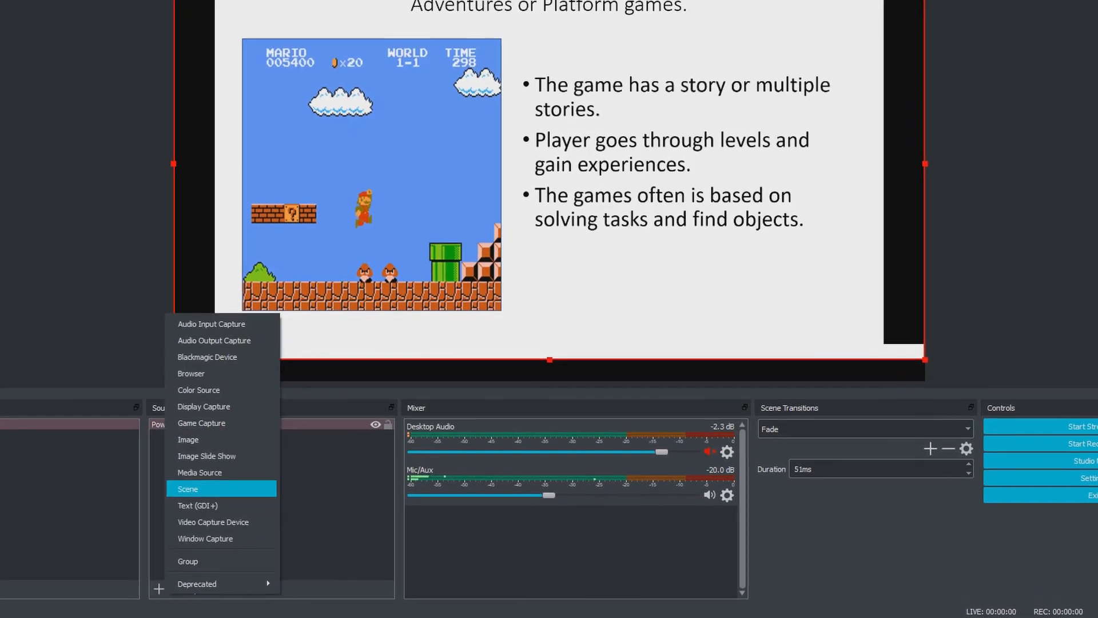
left_click(213, 521)
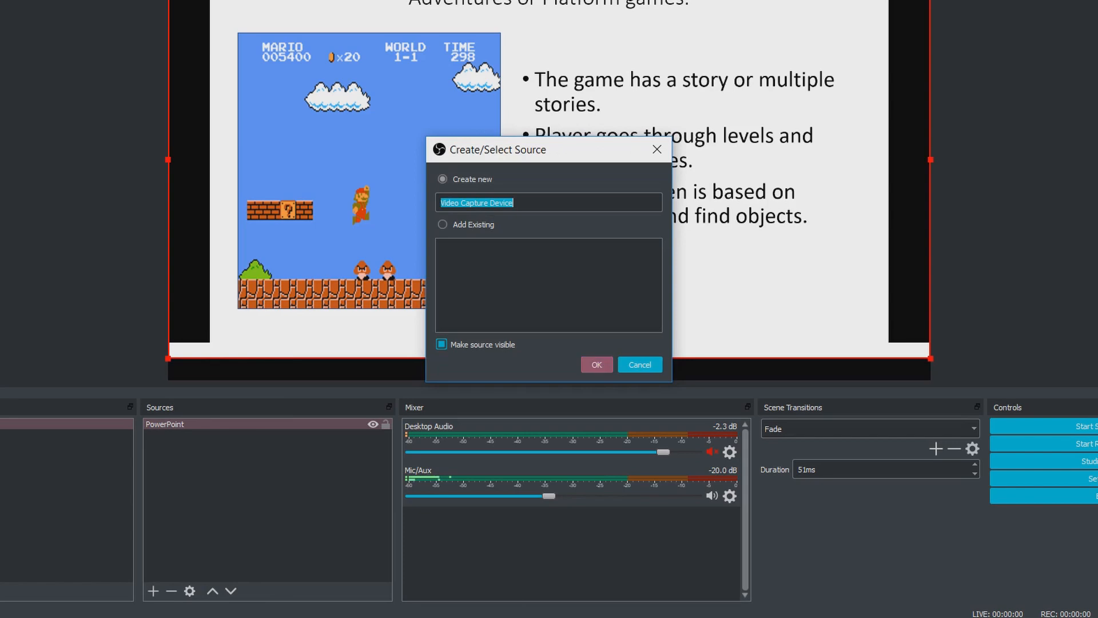
left_click(596, 364)
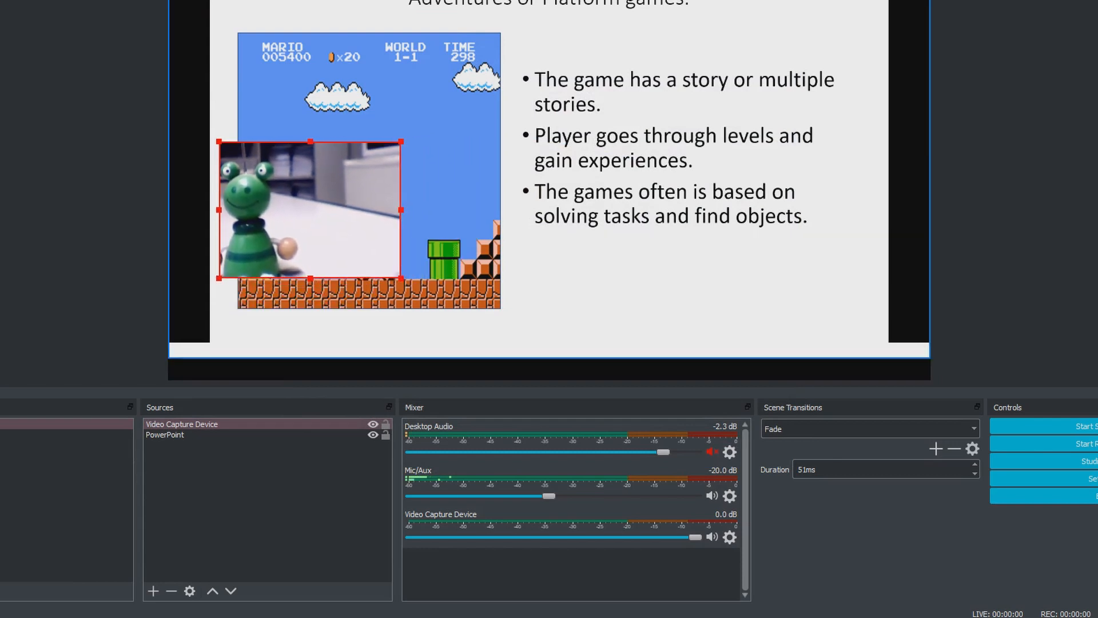
Place the webcam bottom-left below PowerPoint, then show the previous 'Role playing' slide
left_click_drag(310, 214, 256, 313)
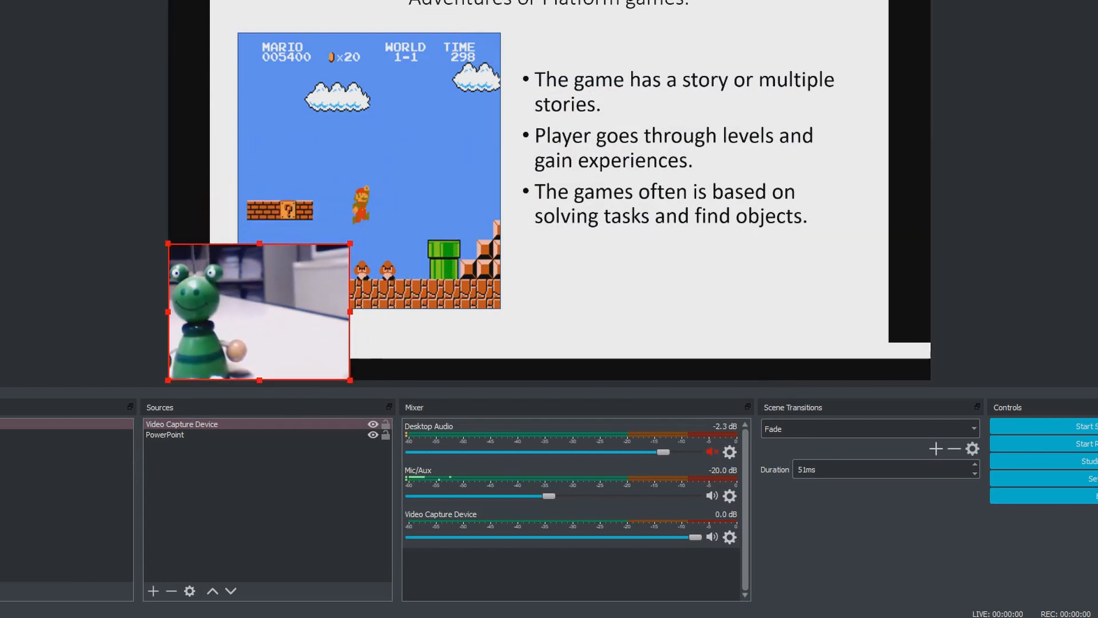
left_click(164, 434)
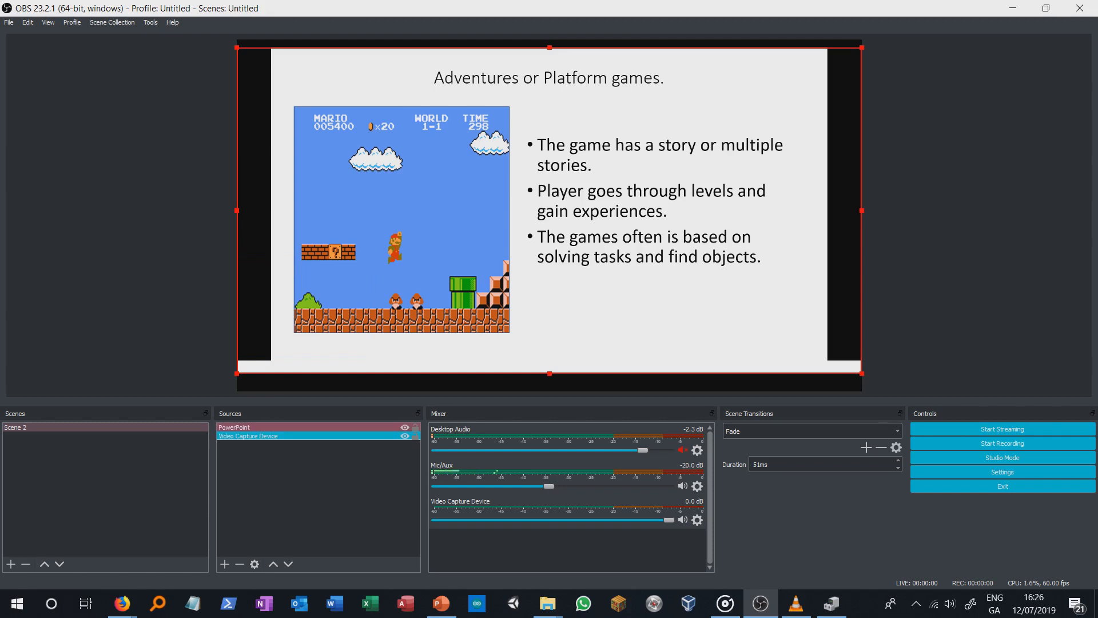
left_click(1001, 443)
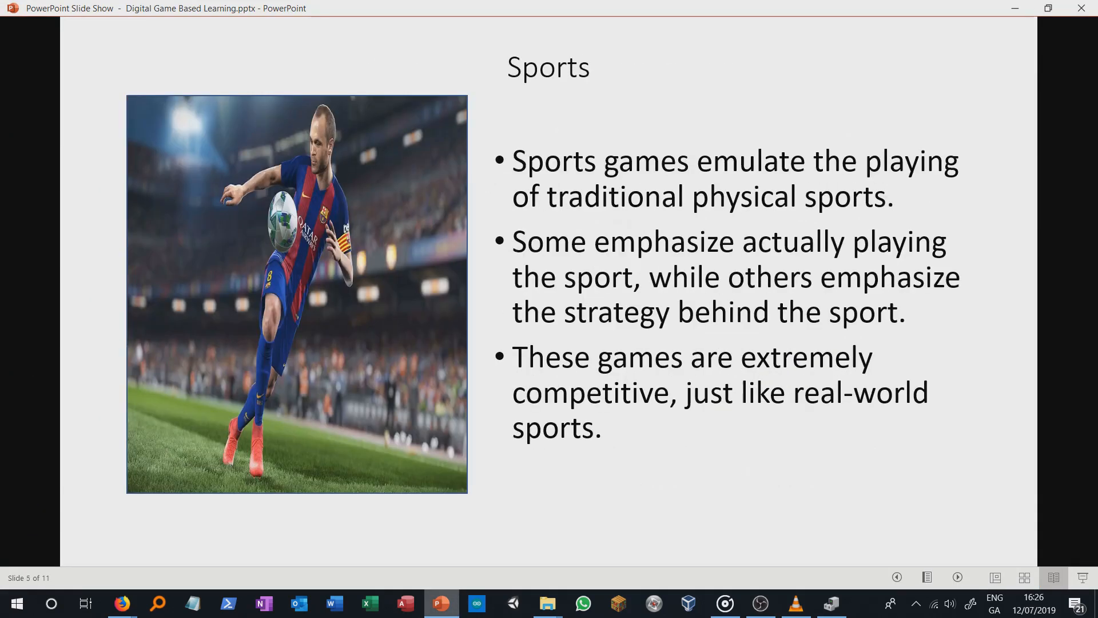
key("left")
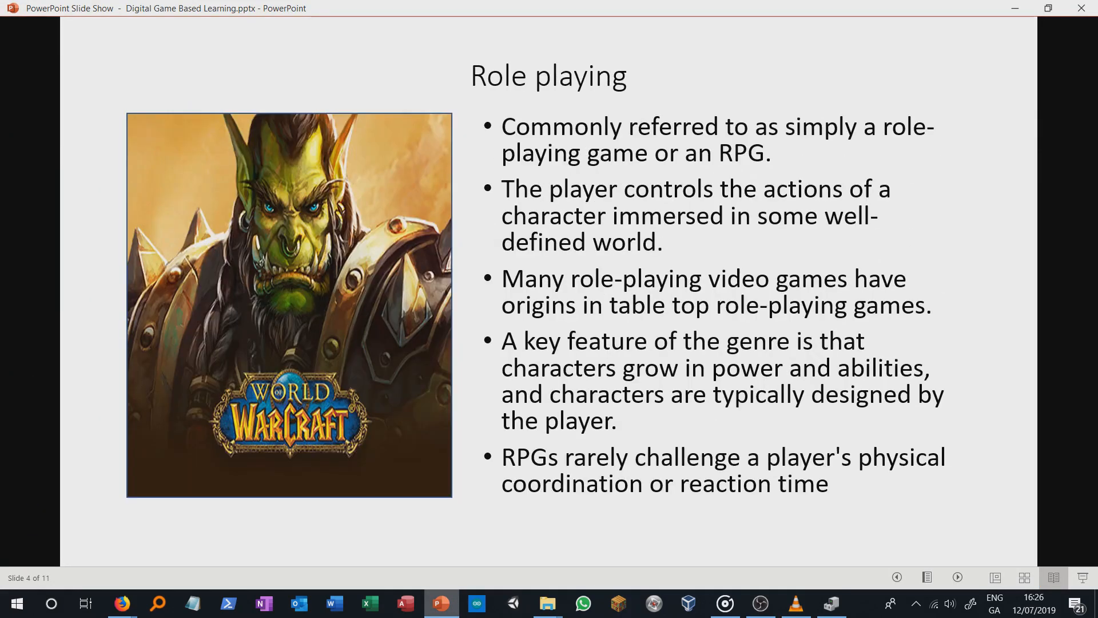